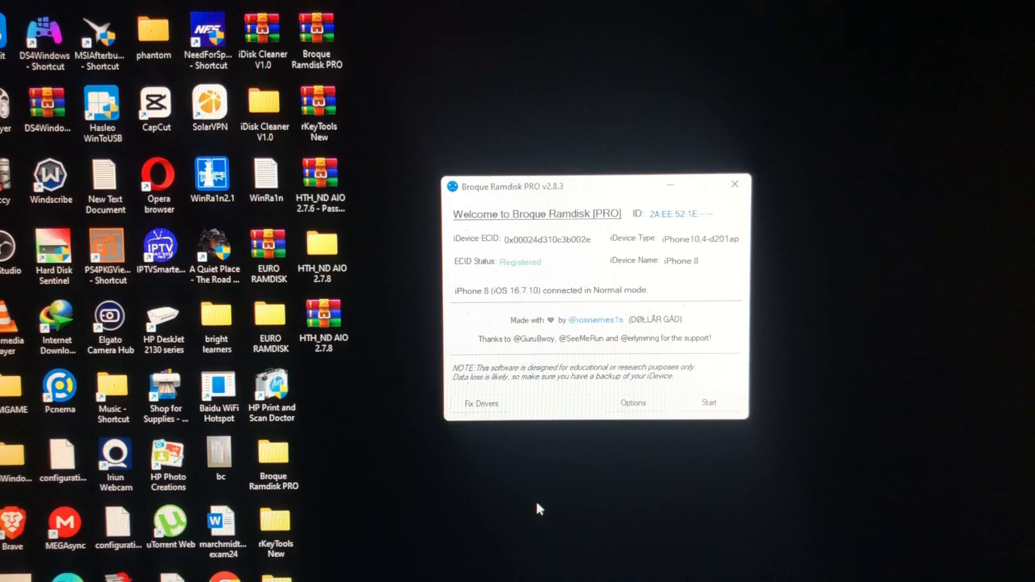
pyautogui.moveTo(573, 500)
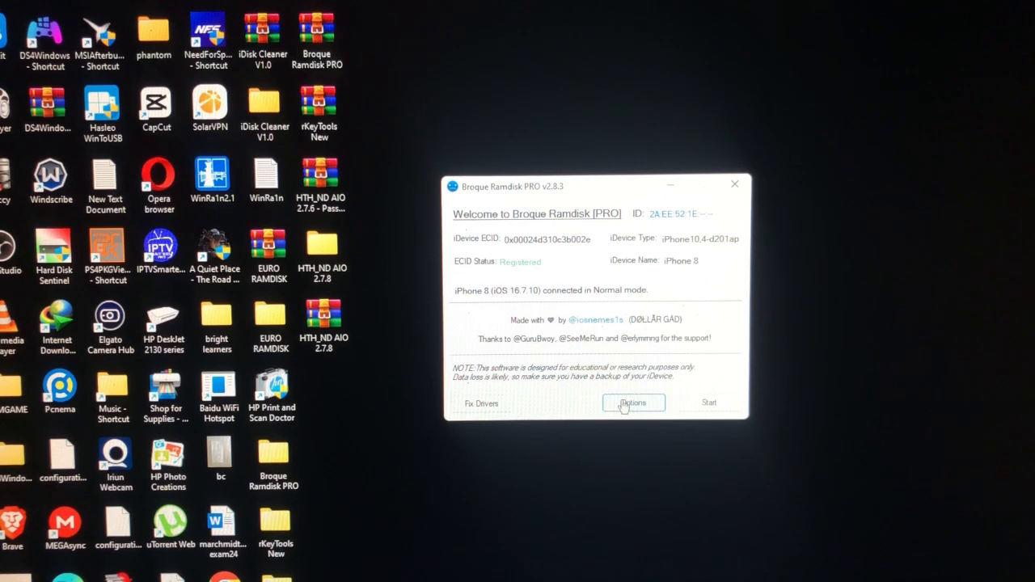
# Check the tool settings, start the jailbreak and send the iPhone 8 into recovery mode
pyautogui.click(633, 403)
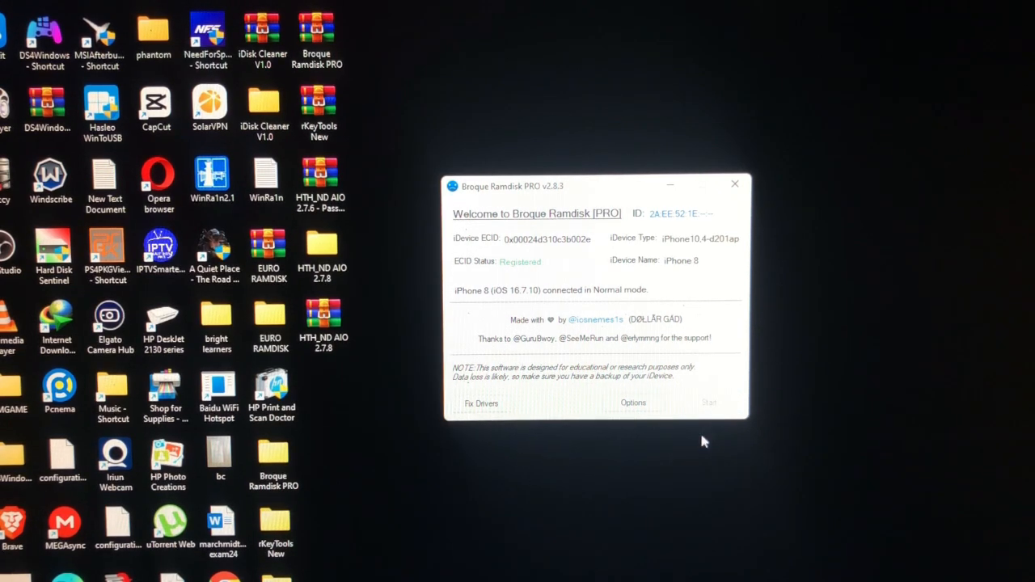
pyautogui.click(710, 403)
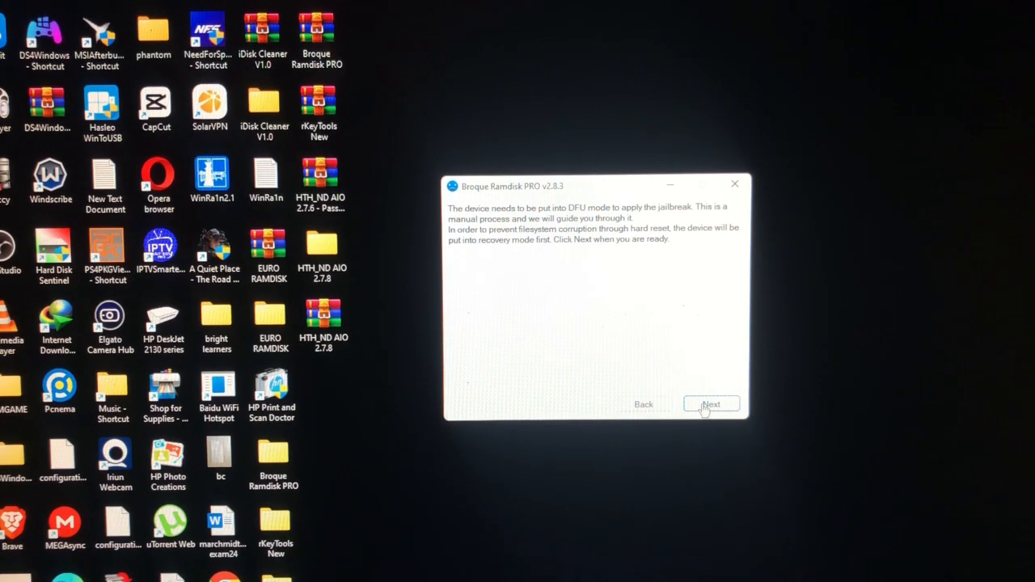
pyautogui.click(710, 404)
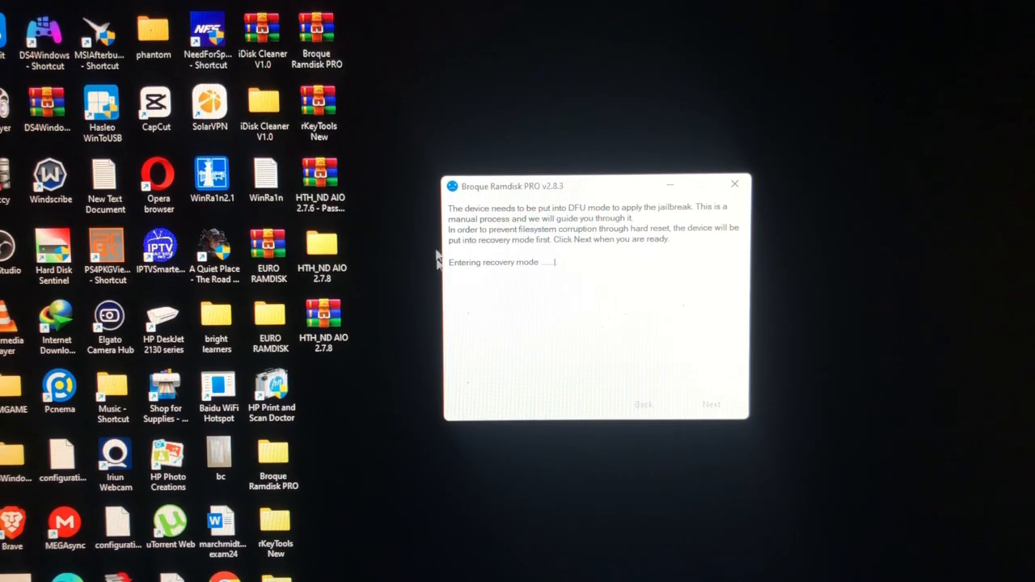
pyautogui.moveTo(503, 297)
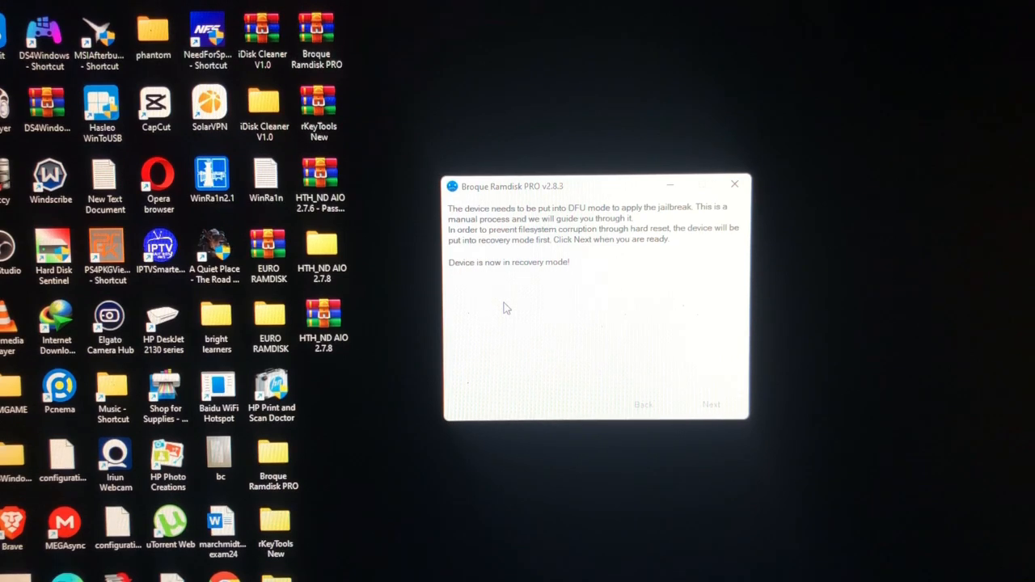
# Follow the guided Side/Volume down button sequence to move the iPhone from recovery into DFU mode
pyautogui.click(712, 404)
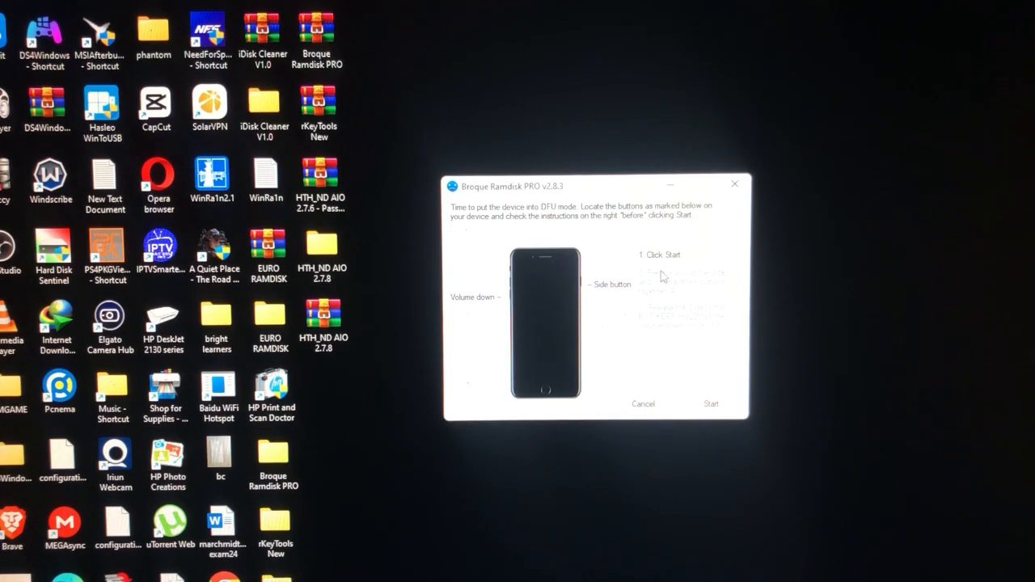
pyautogui.moveTo(663, 346)
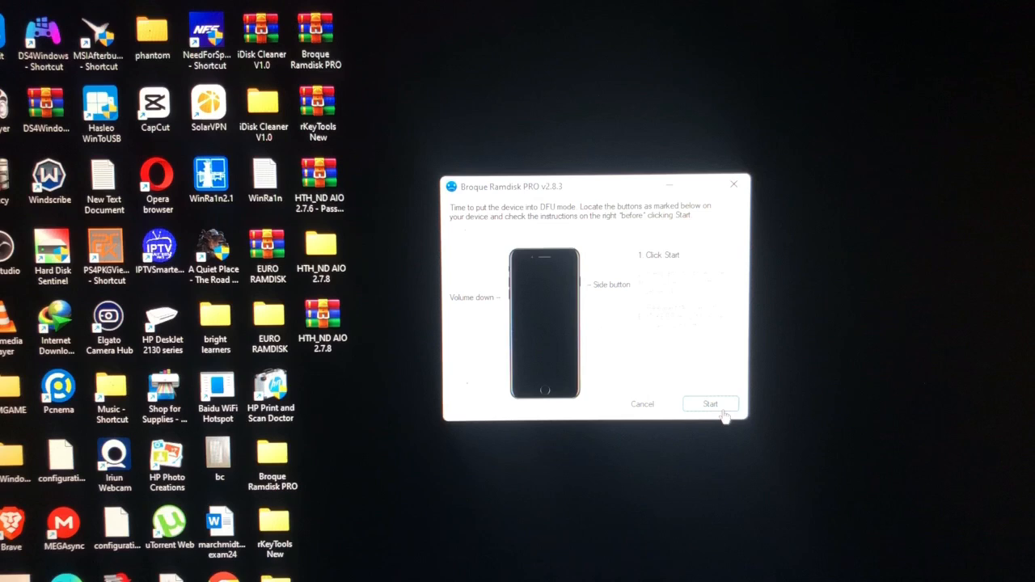
pyautogui.click(710, 403)
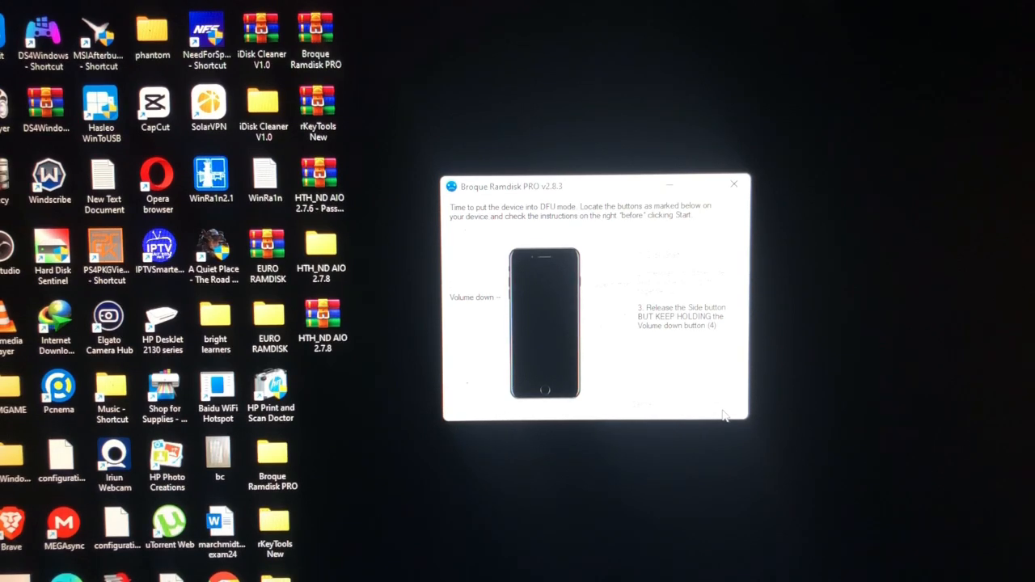
pyautogui.click(707, 403)
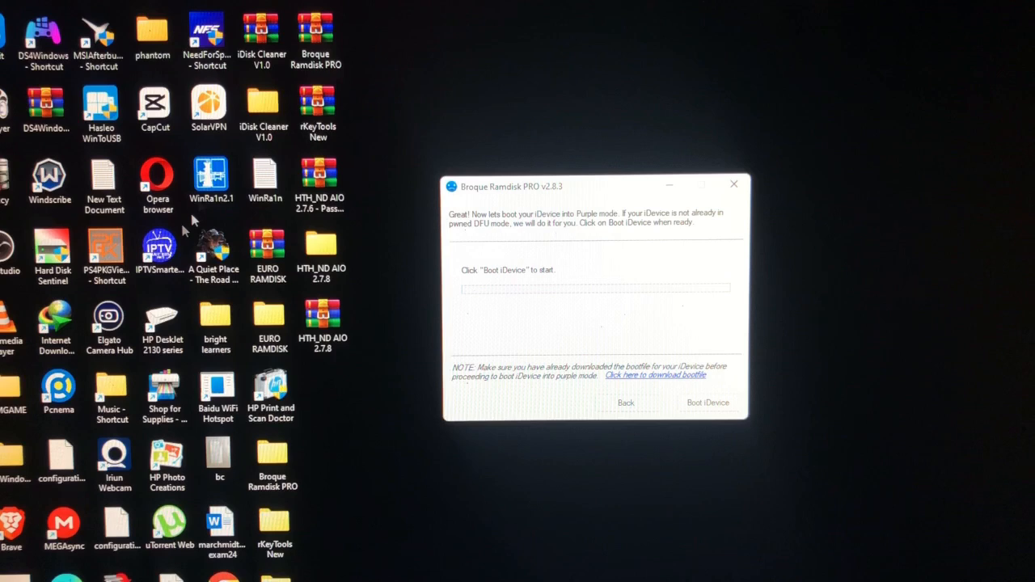
# Launch WinRa1n 2.1 and proceed with CheckM8 on the DFU-mode iPhone 8
pyautogui.click(212, 176)
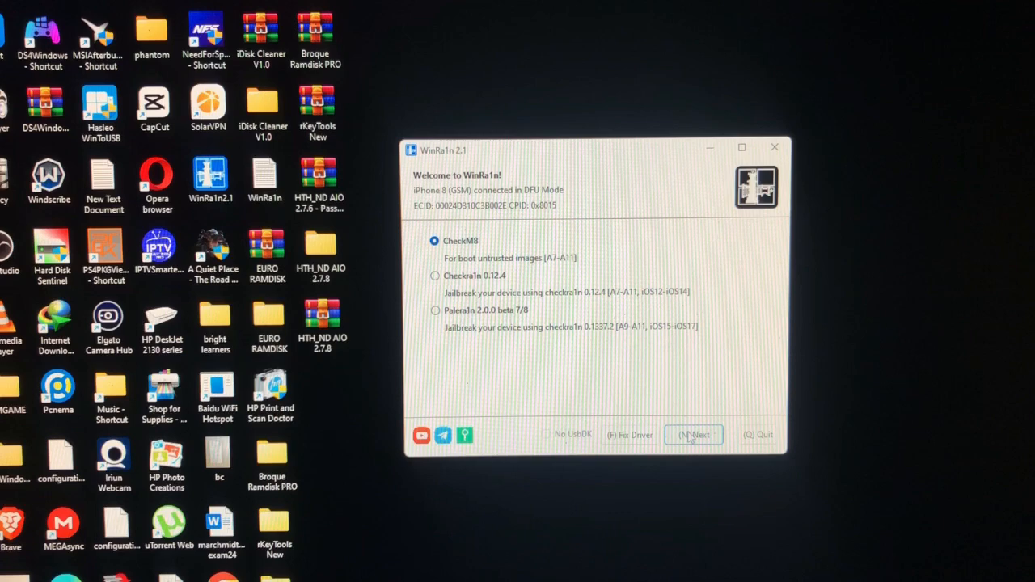
pyautogui.click(693, 435)
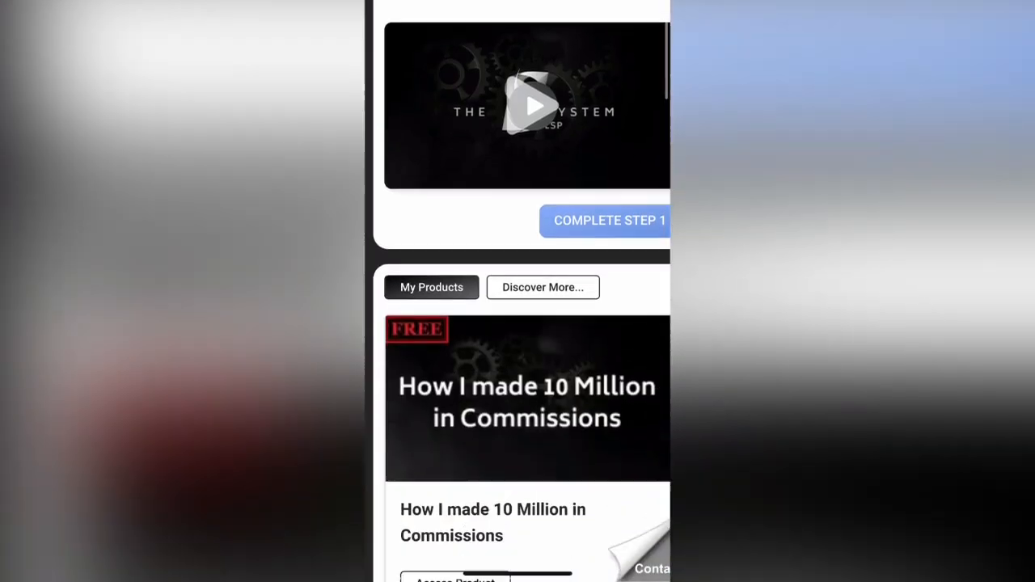
pyautogui.scroll(-3)
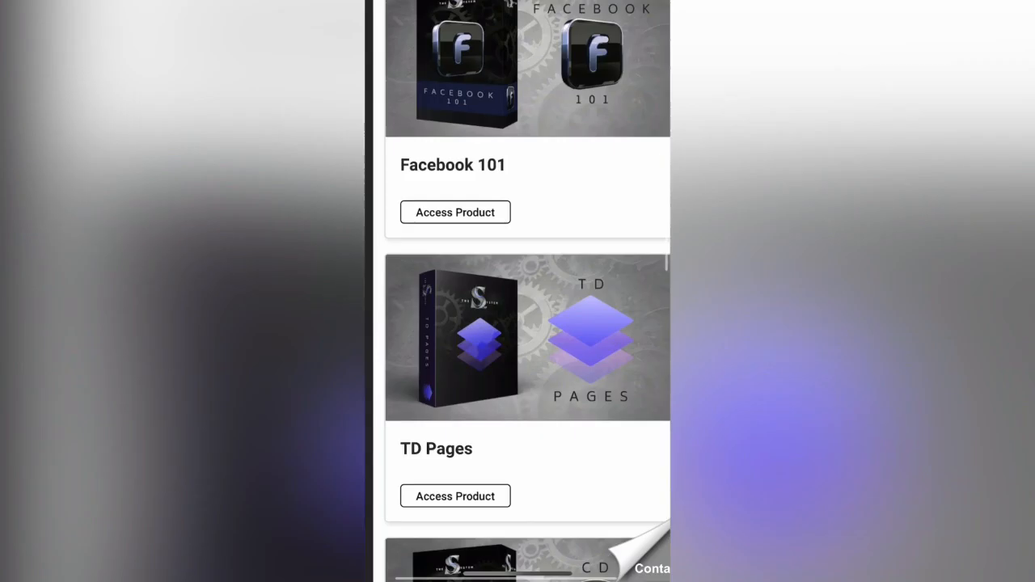
pyautogui.scroll(-3)
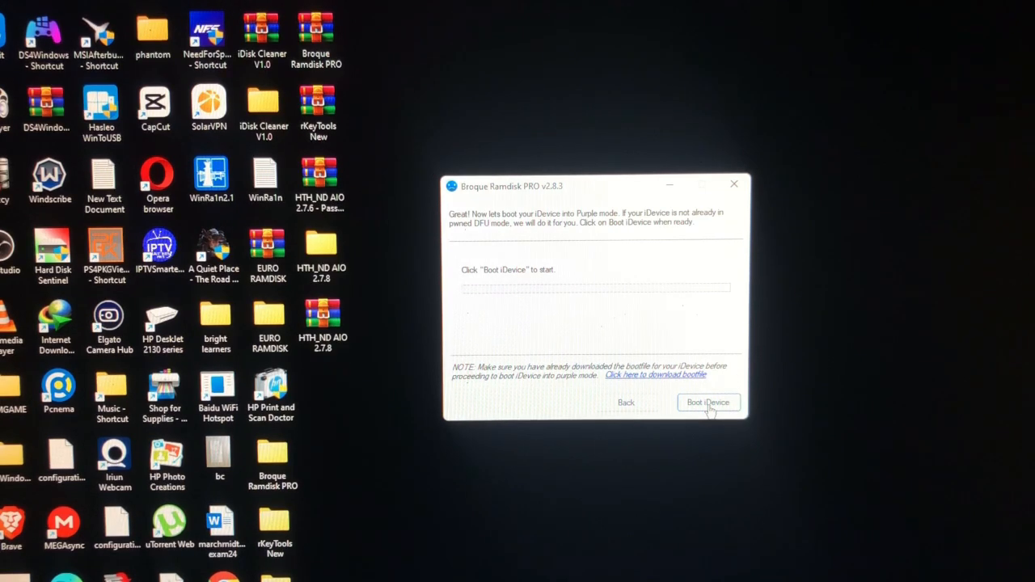
pyautogui.moveTo(671, 384)
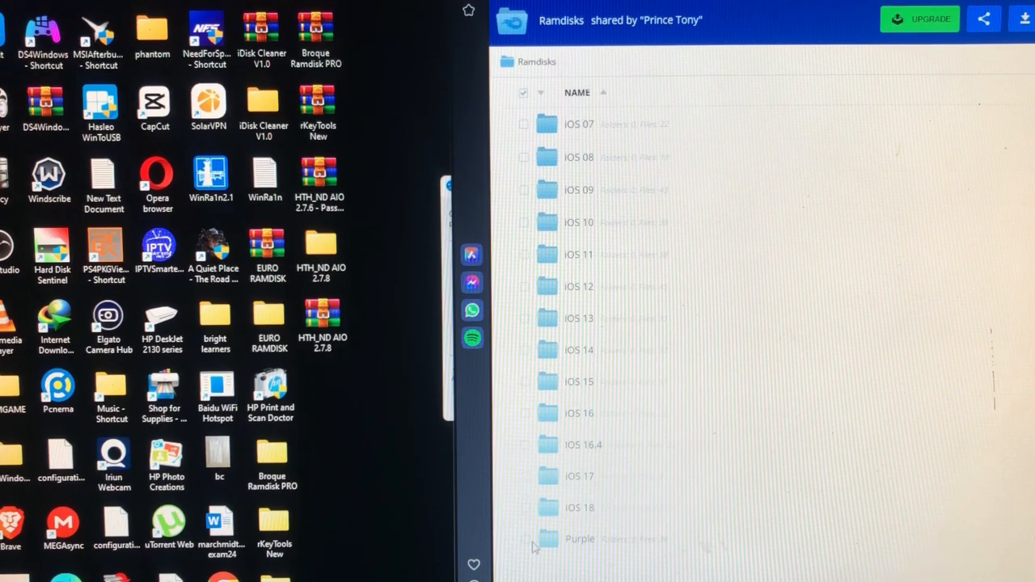
# Open the Purple folder in the Ramdisks share and scroll to the iPhone bootfile entries
pyautogui.click(525, 539)
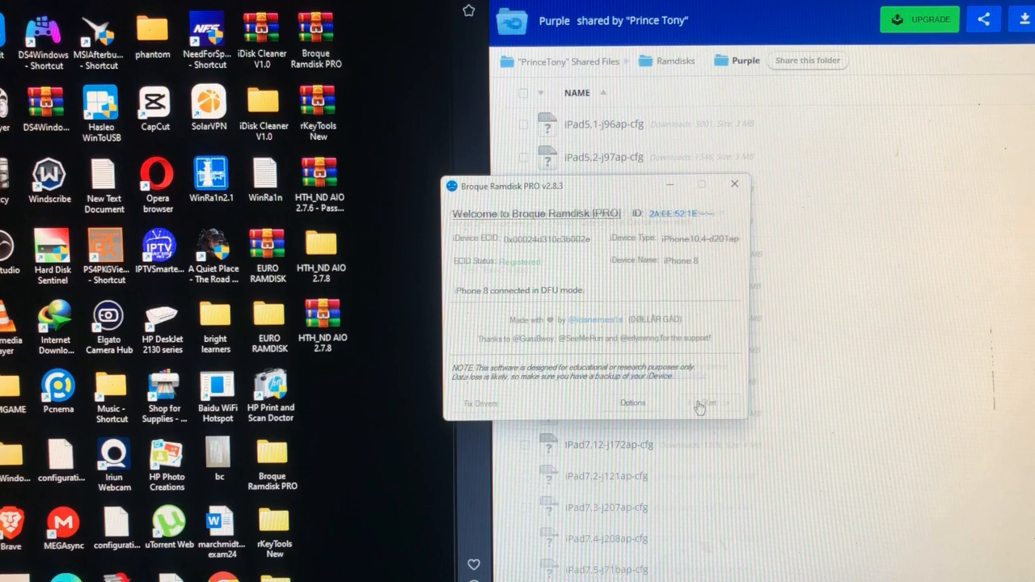
pyautogui.click(705, 403)
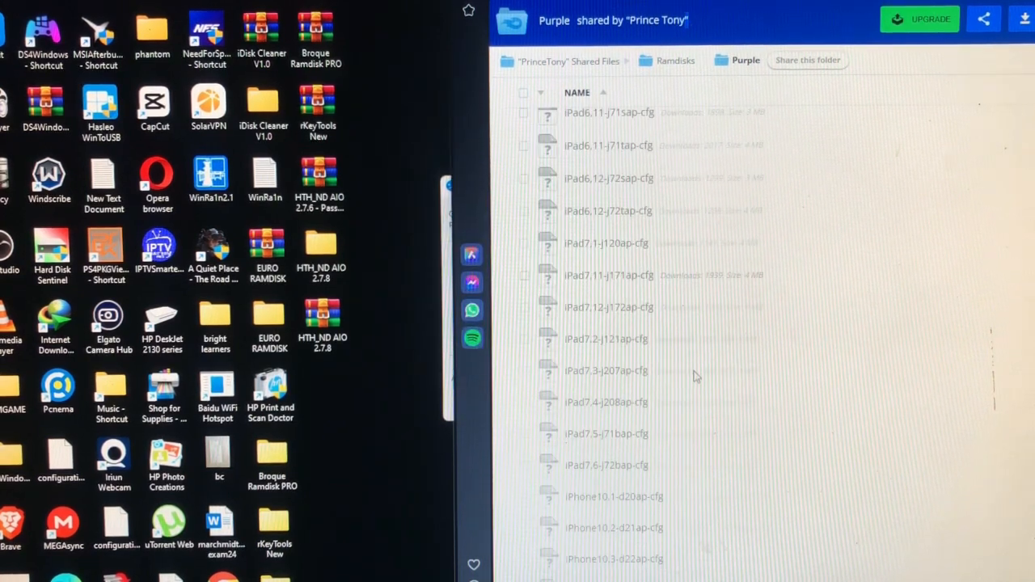
pyautogui.scroll(-3)
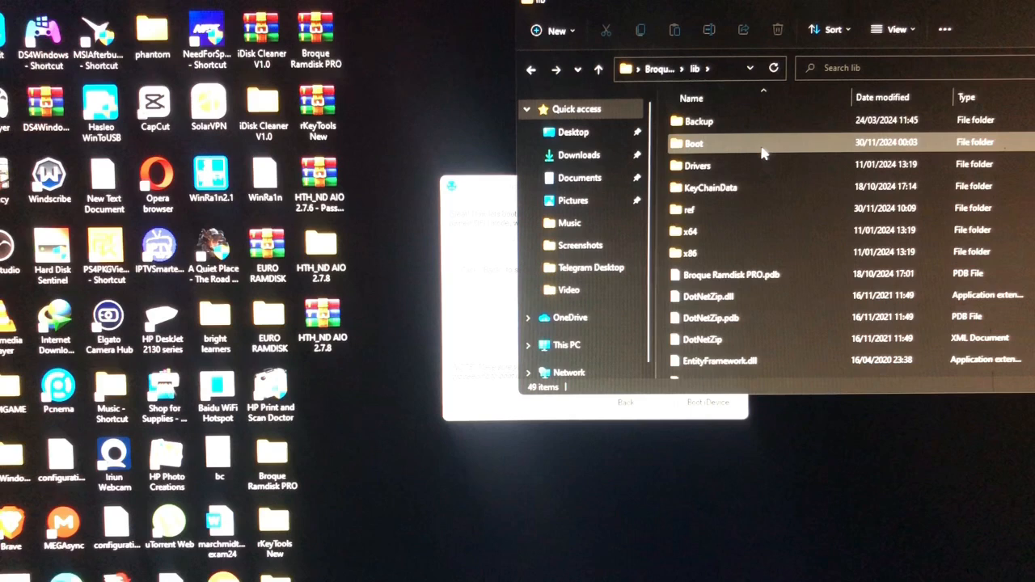
# Open the Boot folder holding the iPhone10,4-d201ap-cfg bootfile
pyautogui.doubleClick(693, 142)
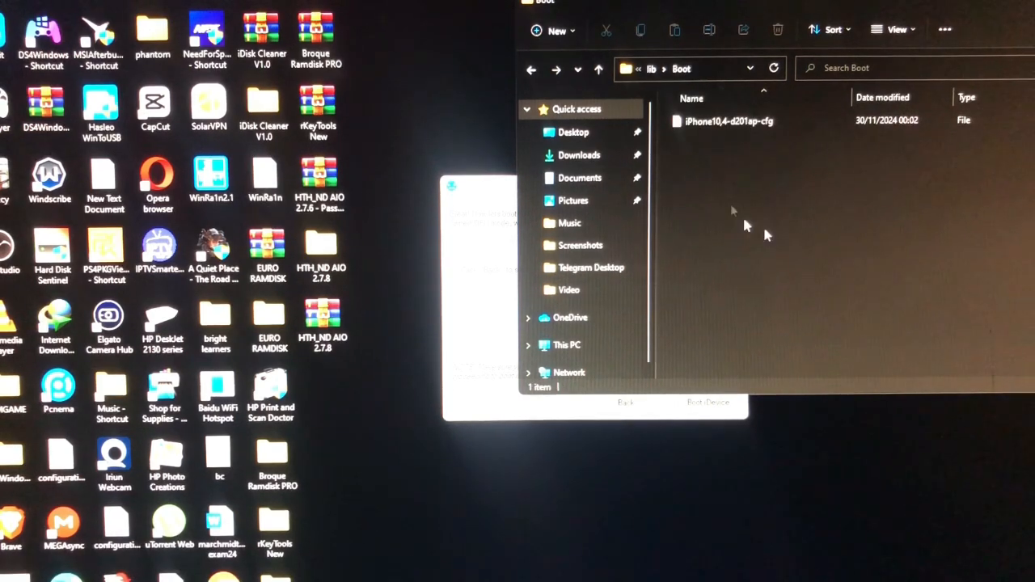
pyautogui.moveTo(751, 242)
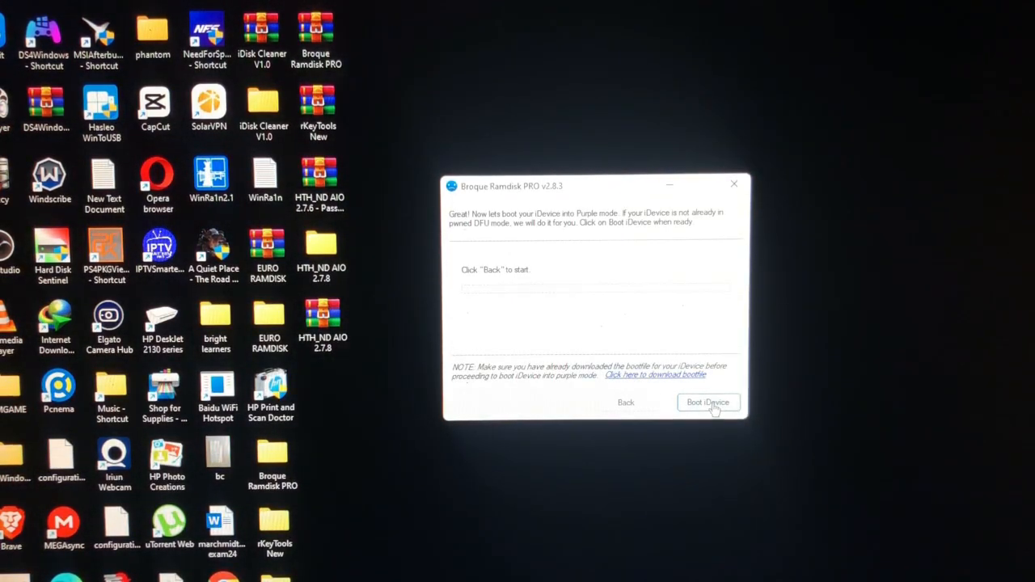
# Run Boot iDevice to put the iPhone 8 into Purple mode and acknowledge the success message
pyautogui.click(708, 403)
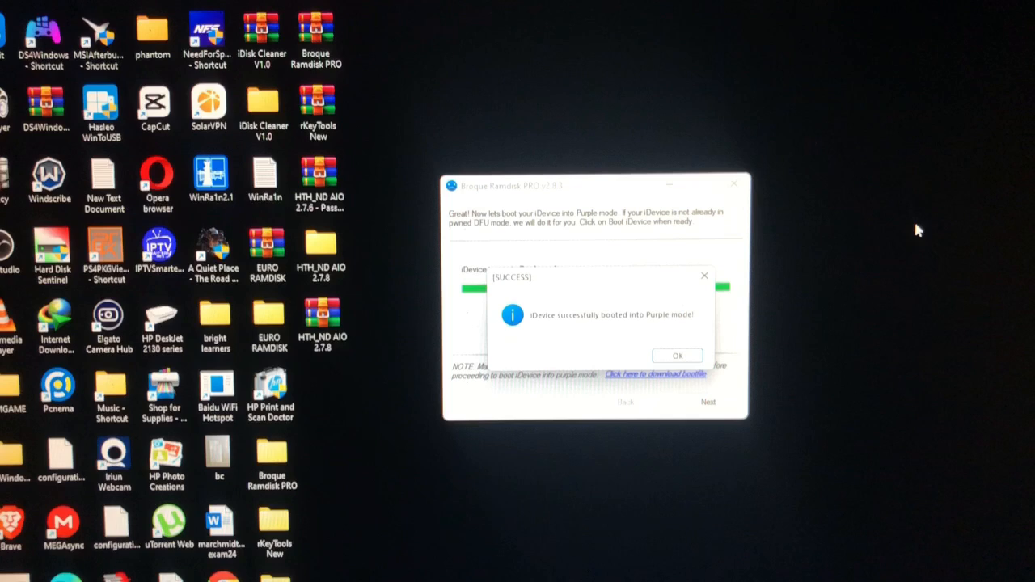
pyautogui.click(677, 356)
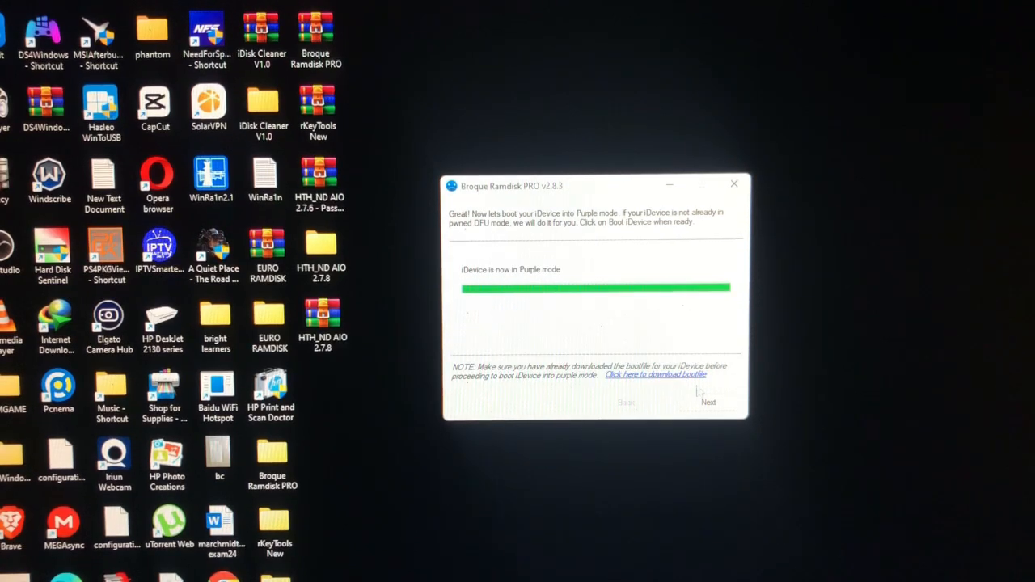
# Advance to the Change SN page and open its COM port dropdown
pyautogui.click(709, 402)
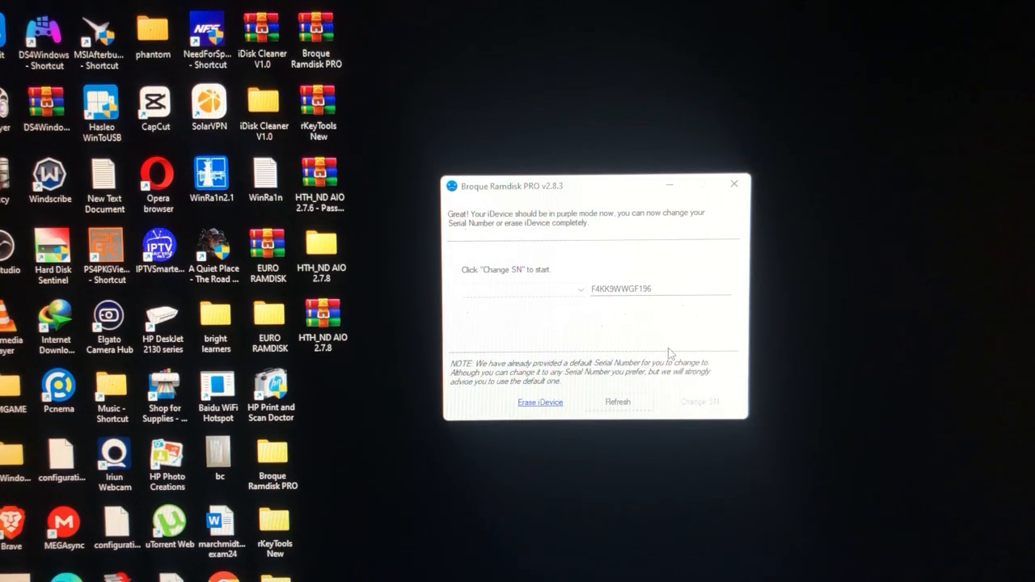
pyautogui.click(579, 288)
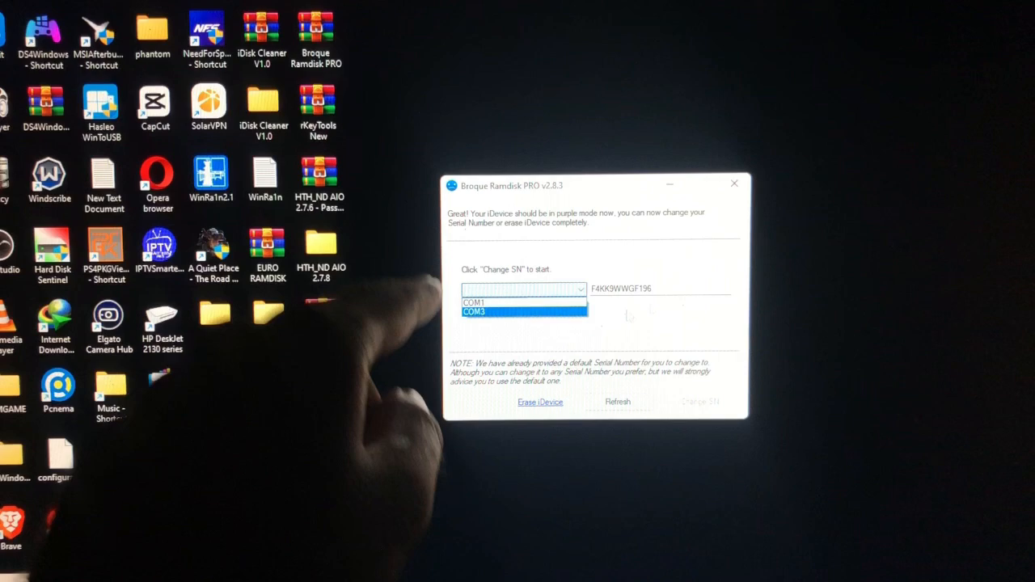
pyautogui.click(524, 302)
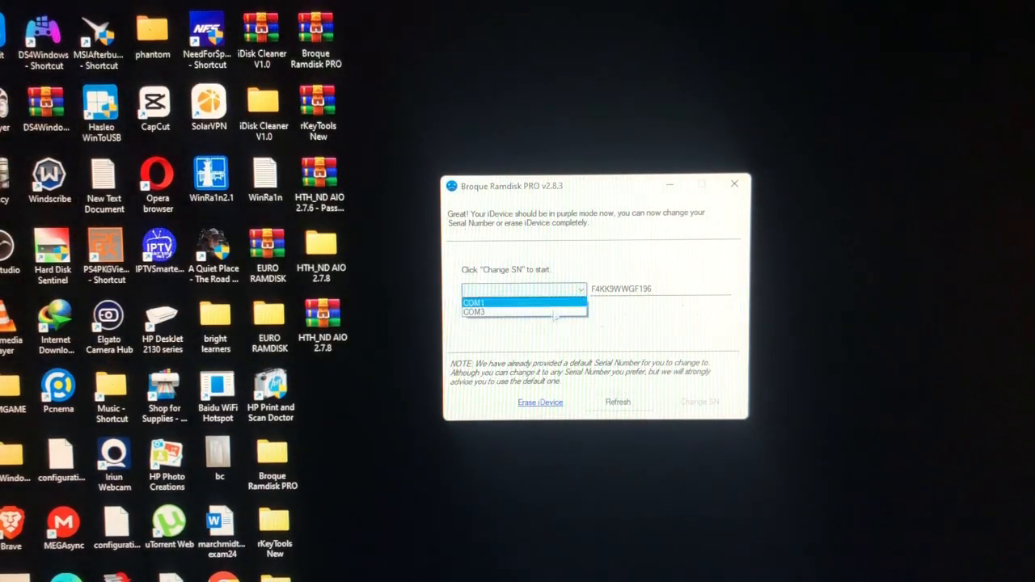
pyautogui.click(473, 312)
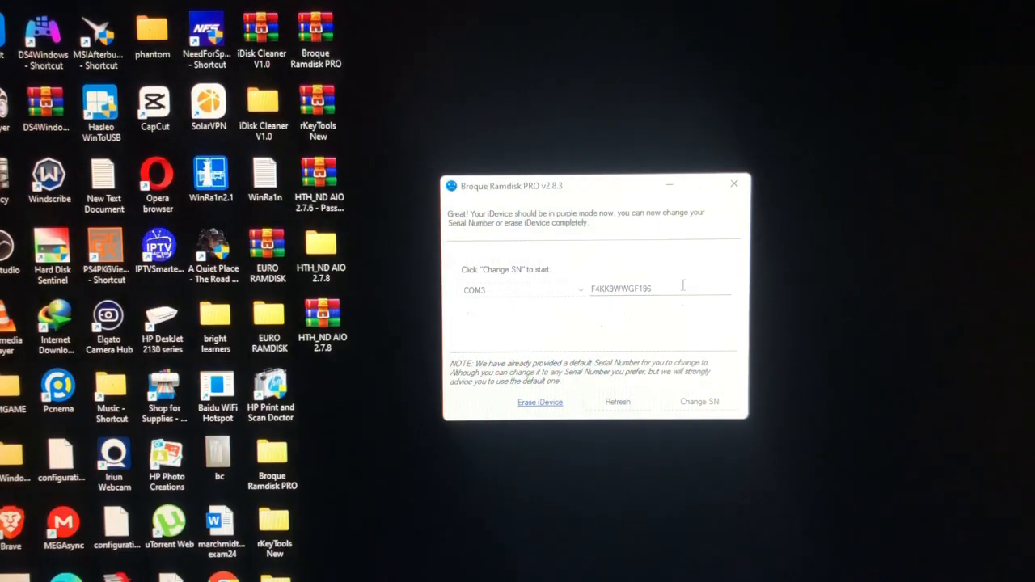
pyautogui.moveTo(699, 401)
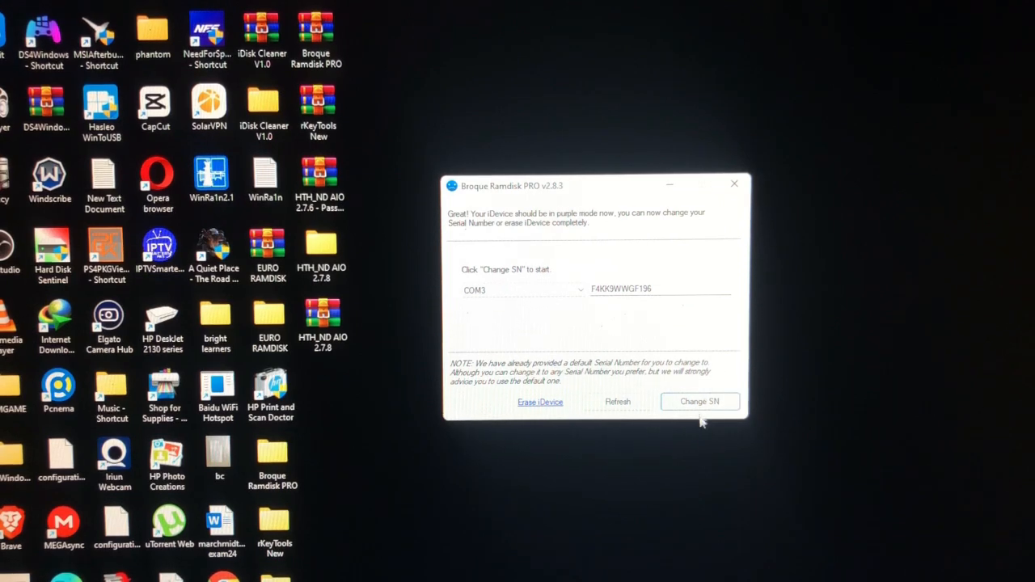
pyautogui.click(699, 402)
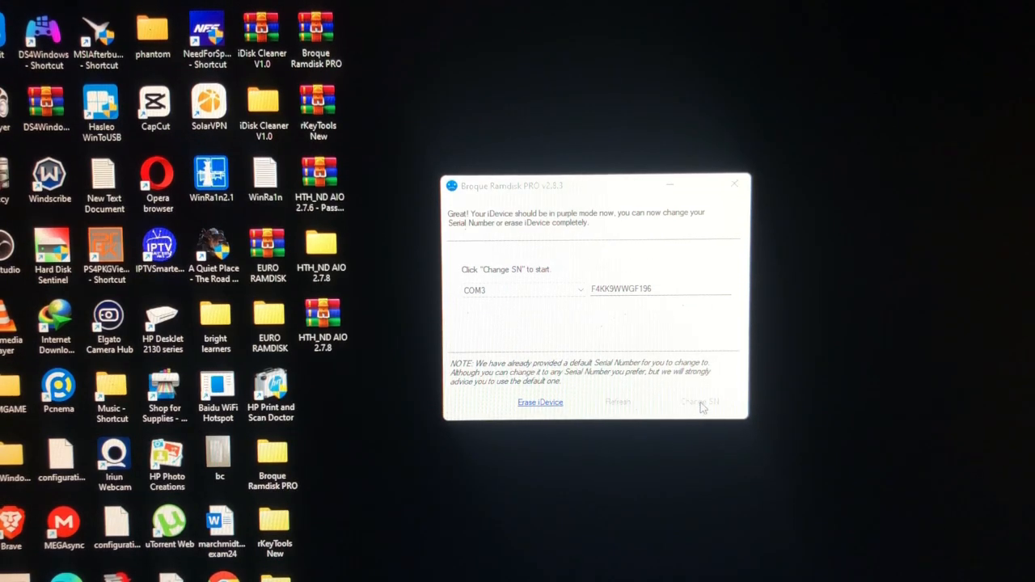
pyautogui.click(699, 402)
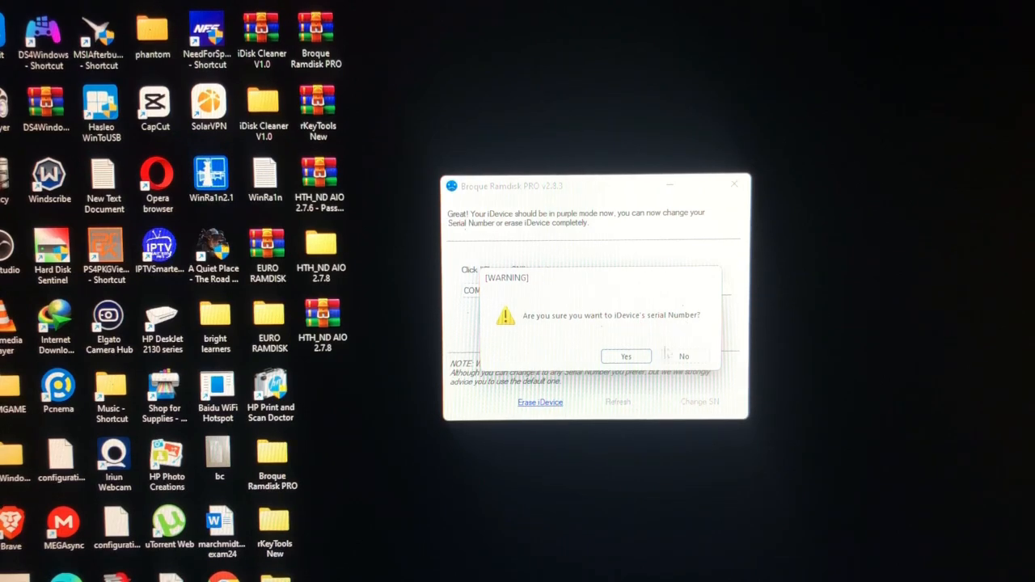
pyautogui.click(626, 356)
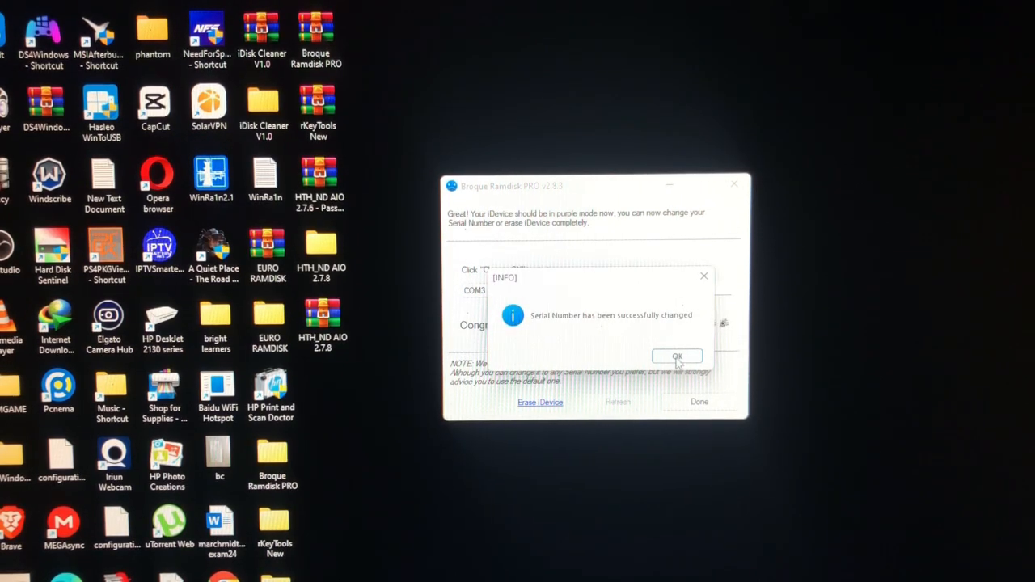
pyautogui.click(677, 357)
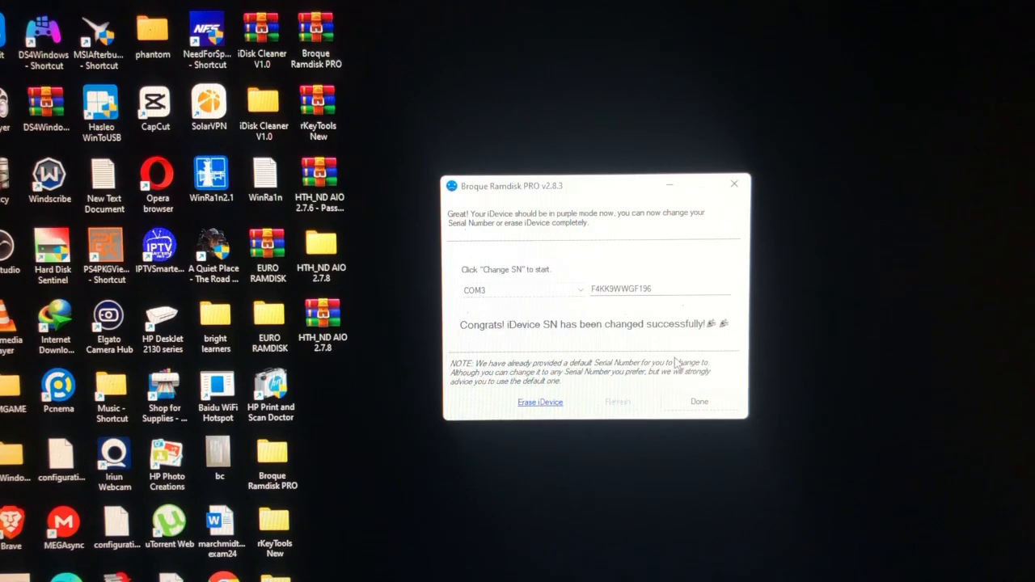
pyautogui.moveTo(655, 406)
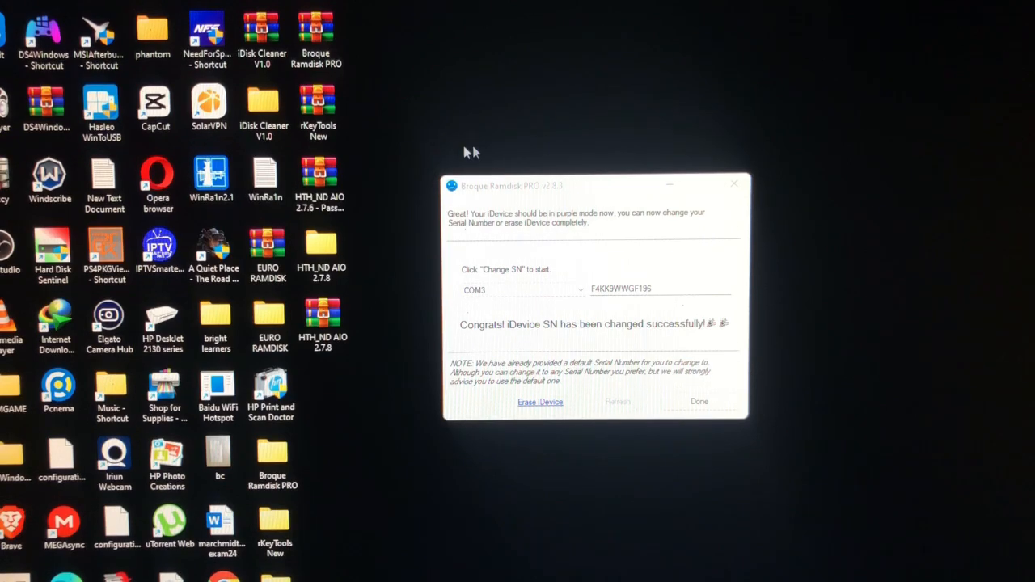
pyautogui.moveTo(540, 152)
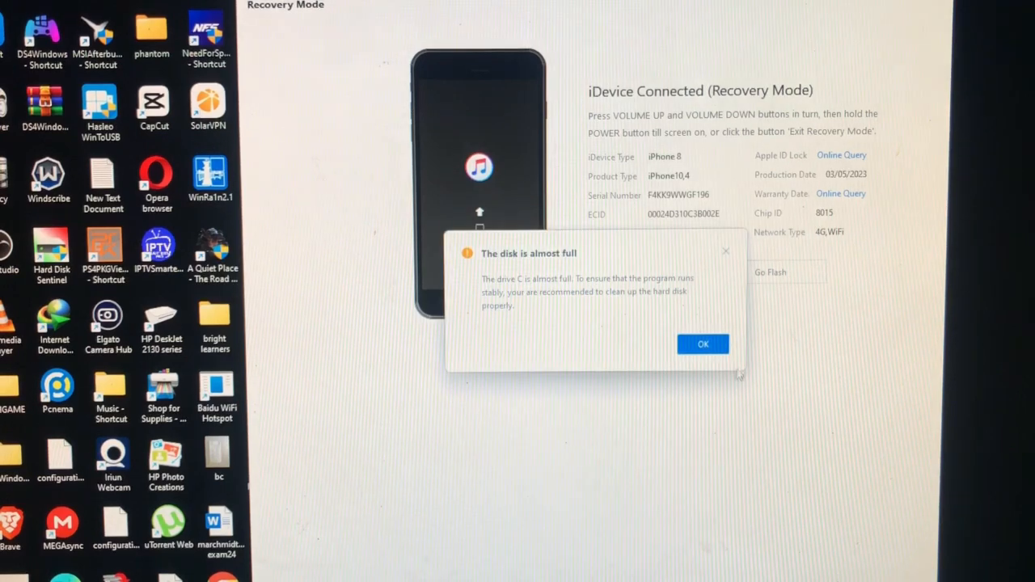
# Dismiss the almost-full disk warning and open the Go Flash page for the recovery-mode iPhone 8
pyautogui.click(702, 344)
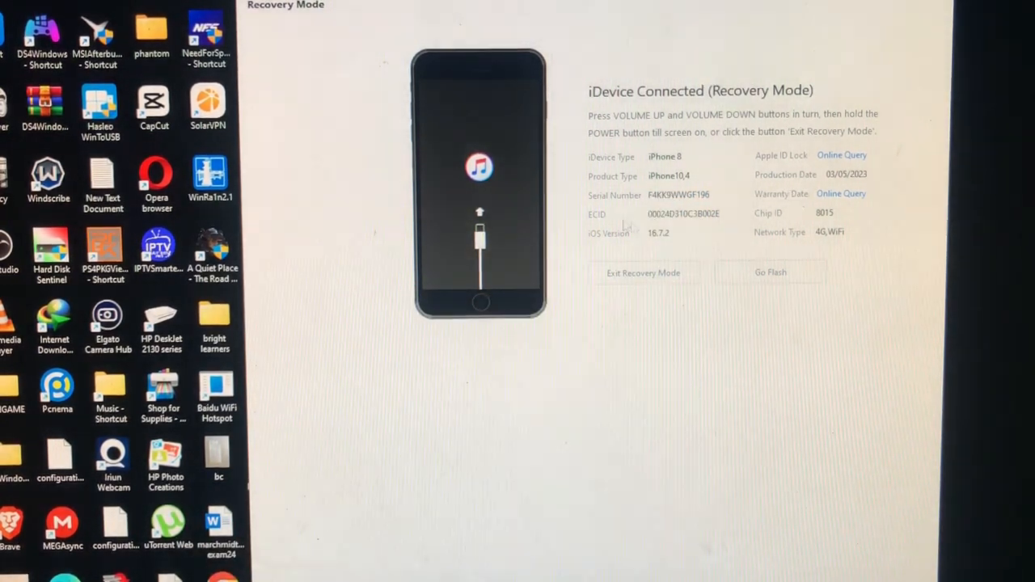
pyautogui.click(770, 272)
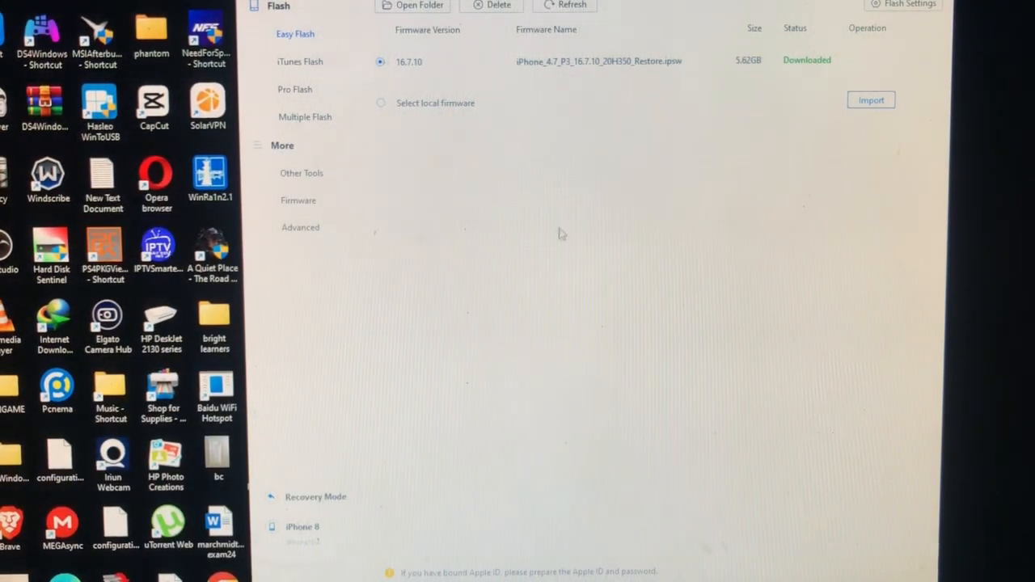
pyautogui.moveTo(519, 358)
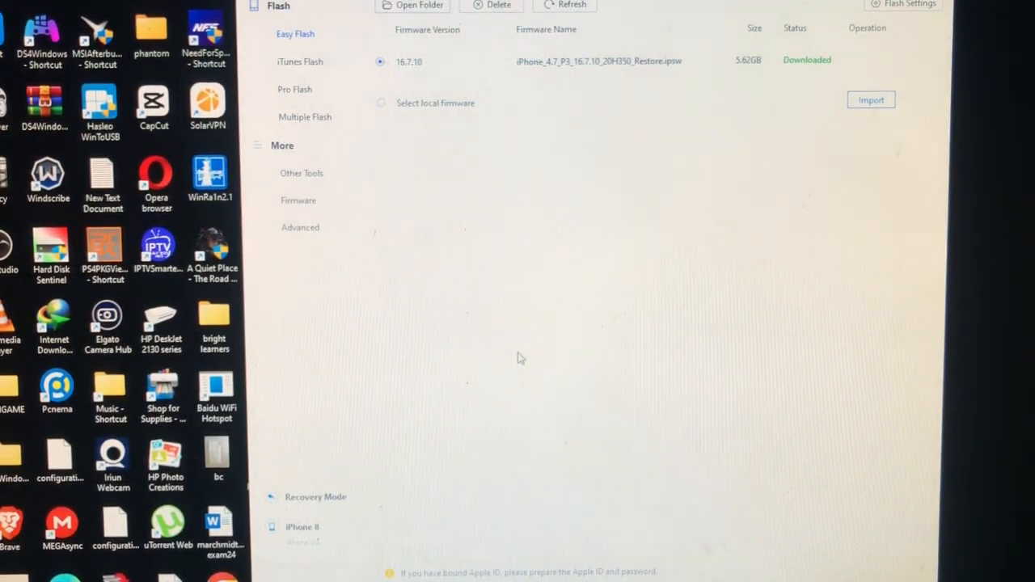